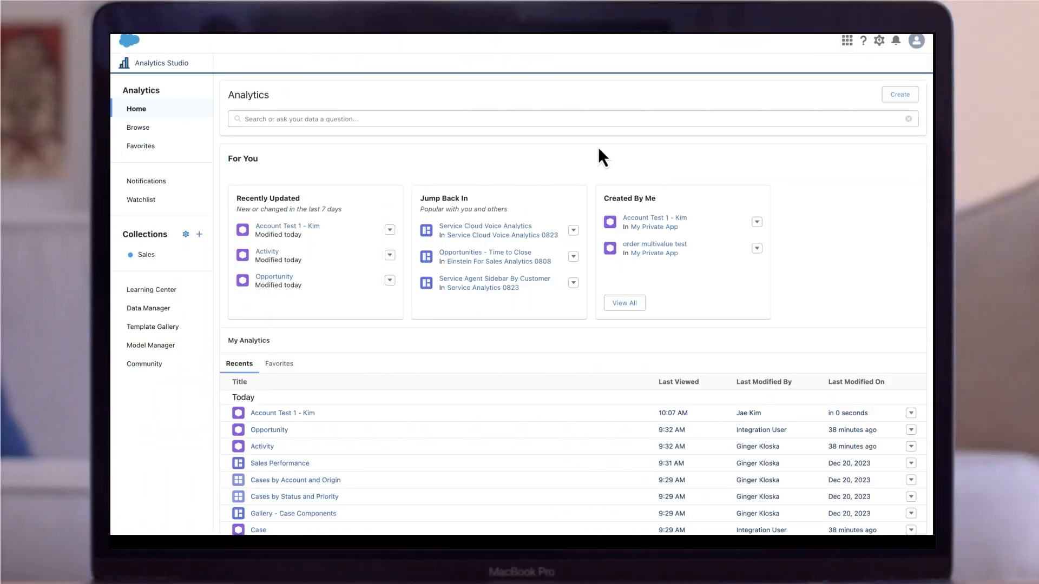
Start a new Dataset from the Create menu to reach the data-source choices
click(899, 94)
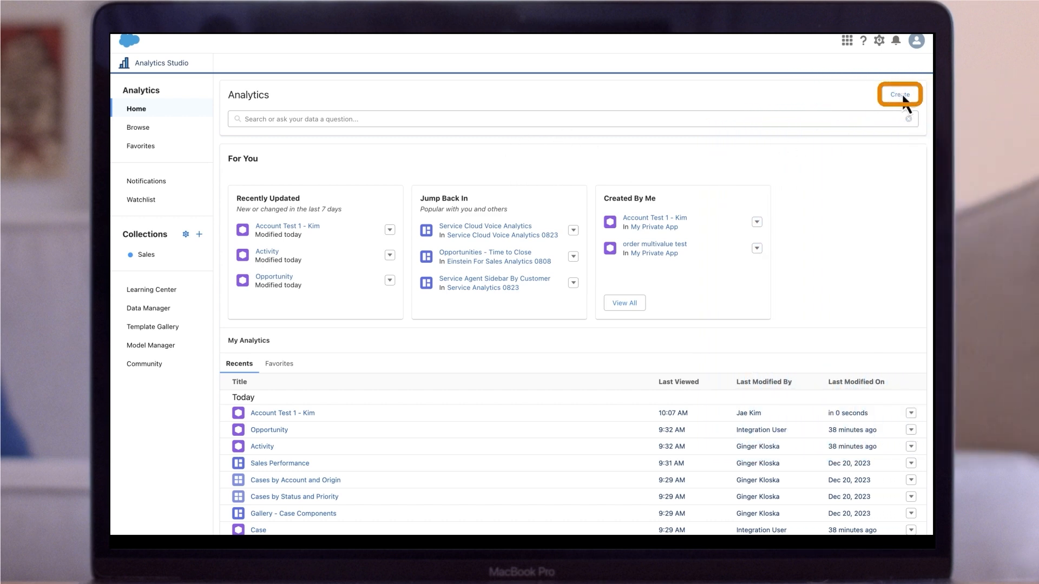
click(899, 94)
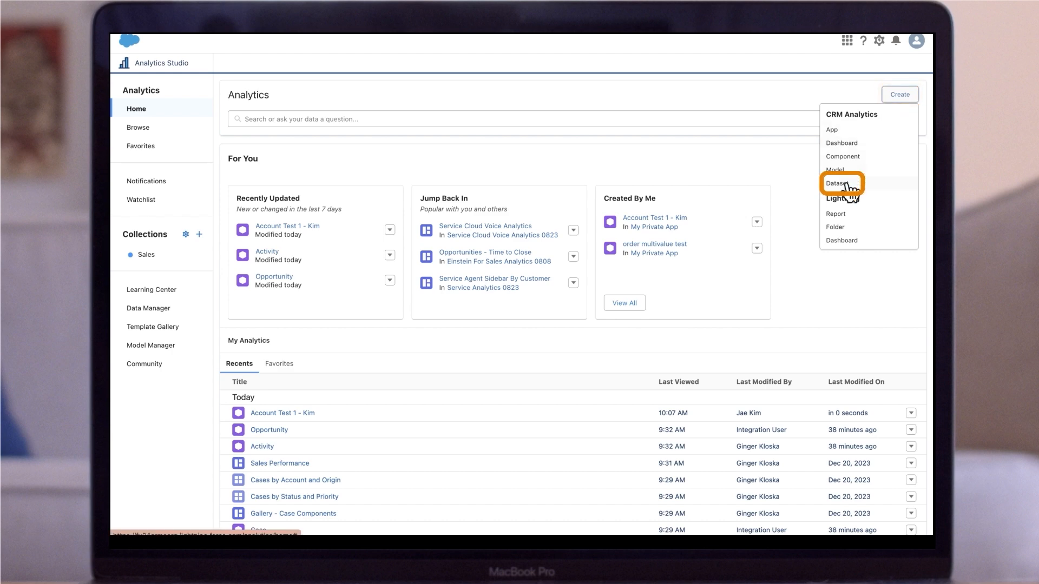
click(840, 183)
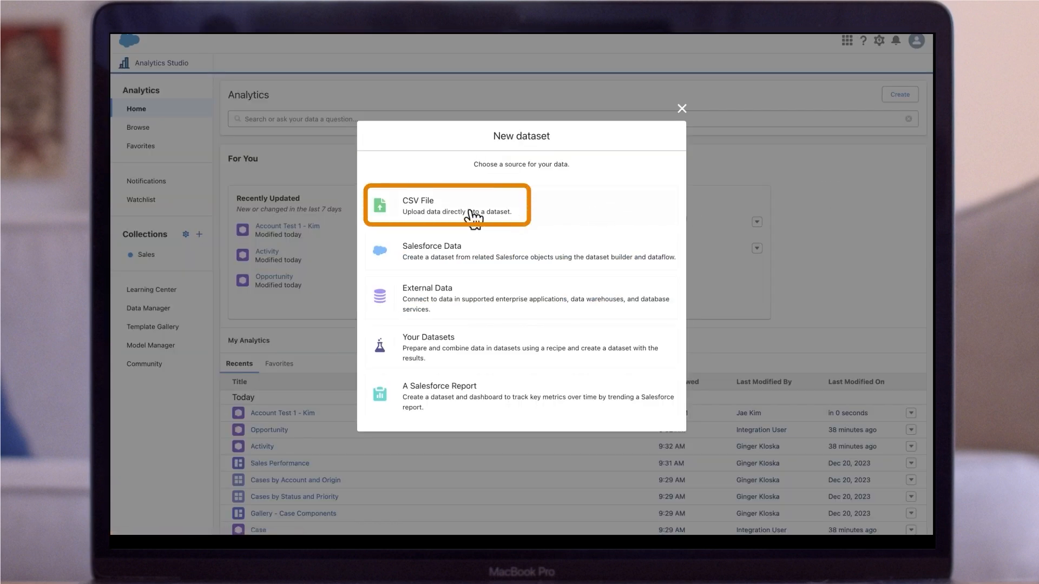
Choose CSV File as the source and upload ProductPipelineUSA.csv
click(447, 205)
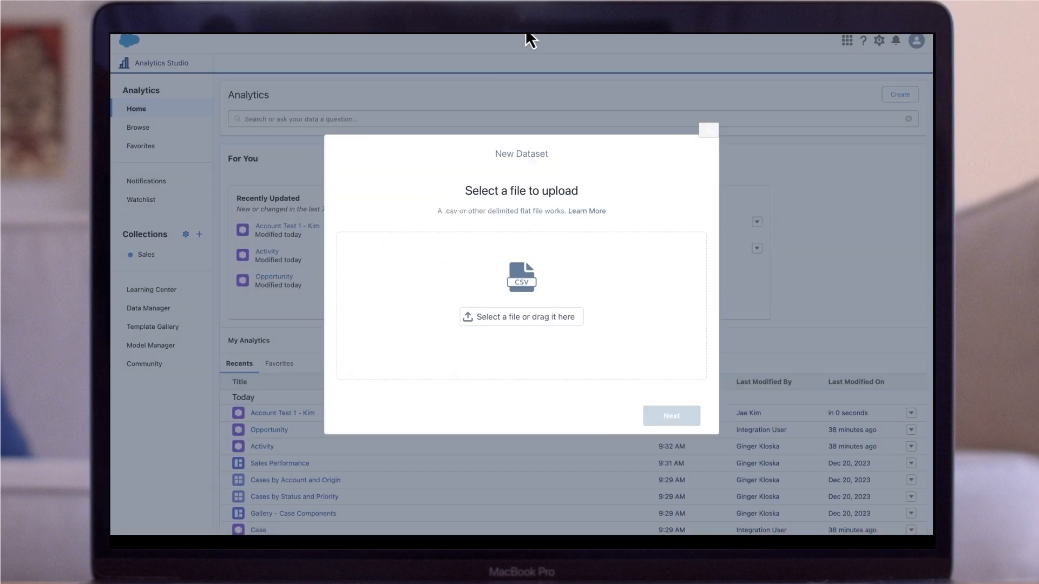
click(520, 316)
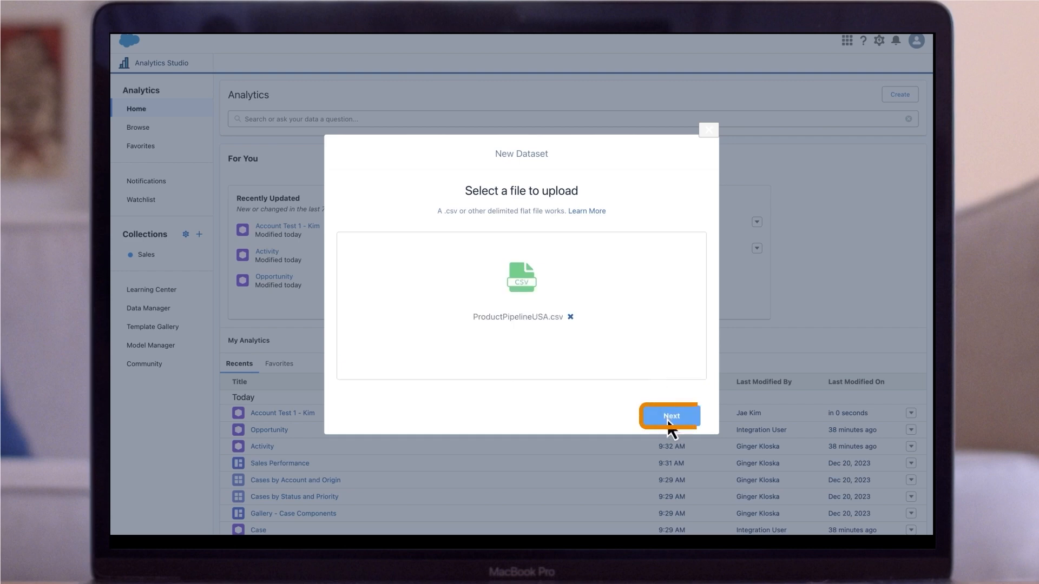
click(670, 416)
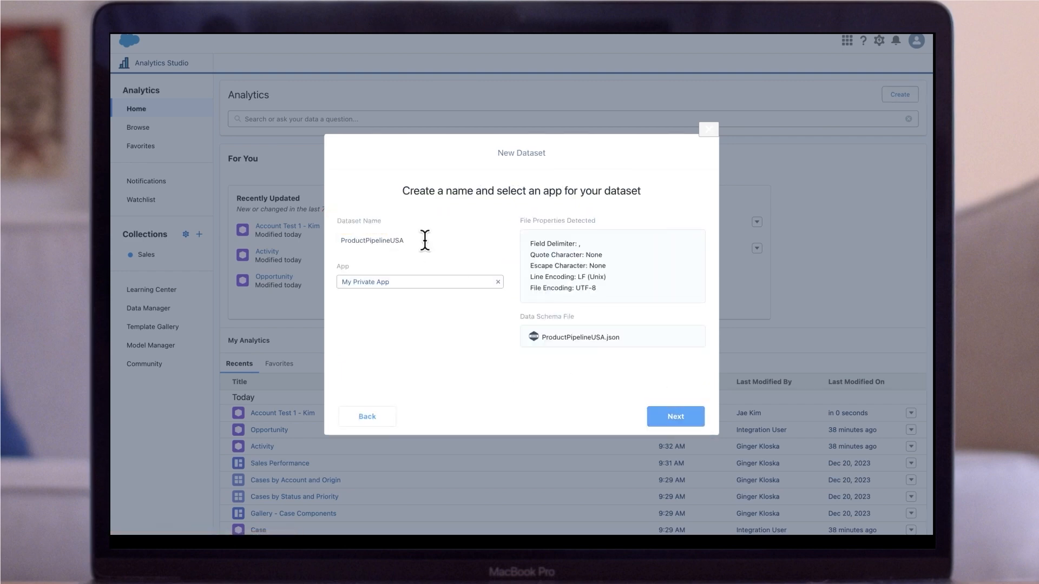
Keep the name ProductPipelineUSA in My Private App and continue to field attributes
click(371, 240)
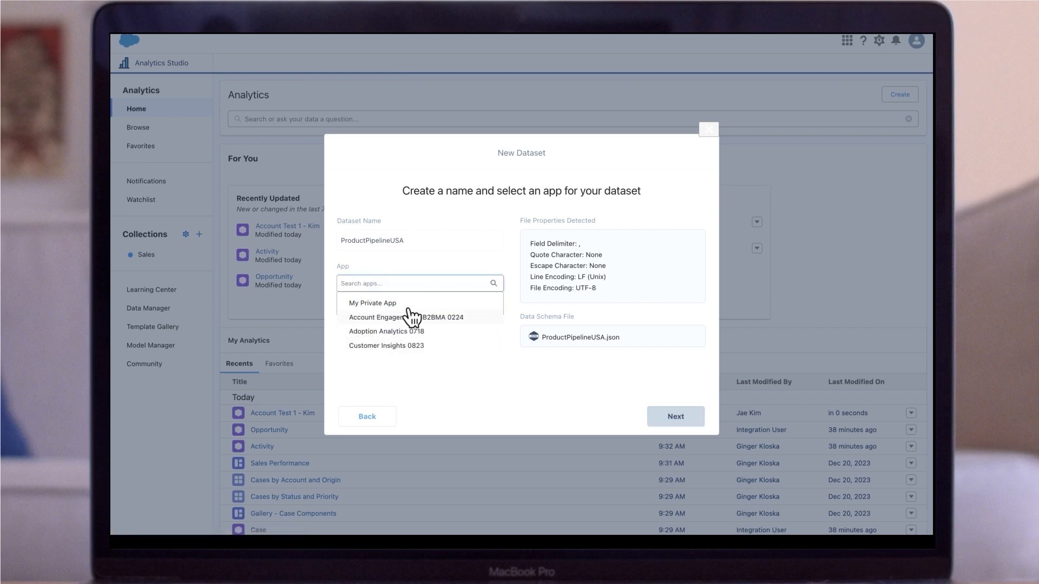
click(371, 303)
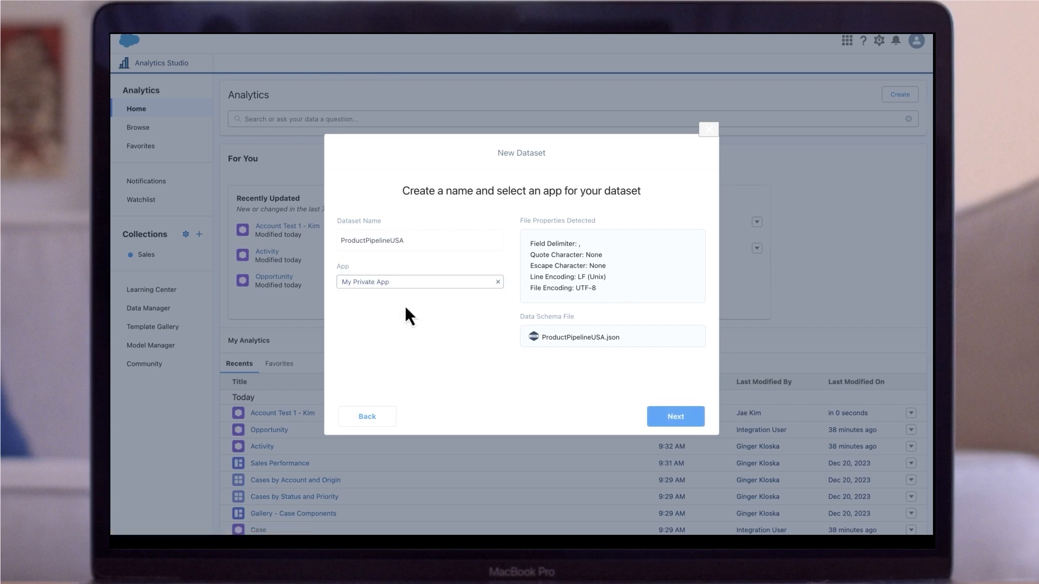
click(676, 416)
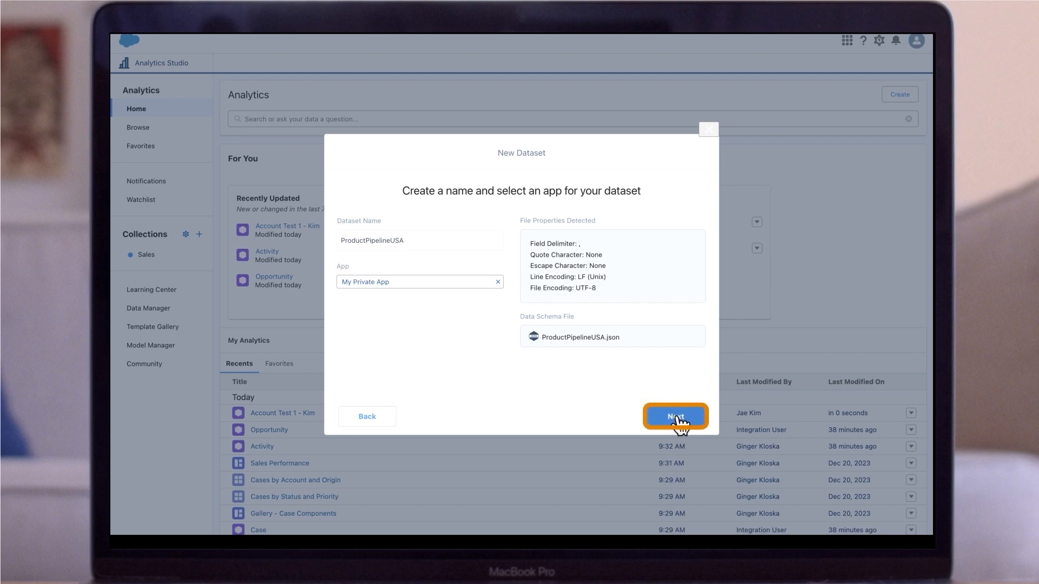
click(674, 416)
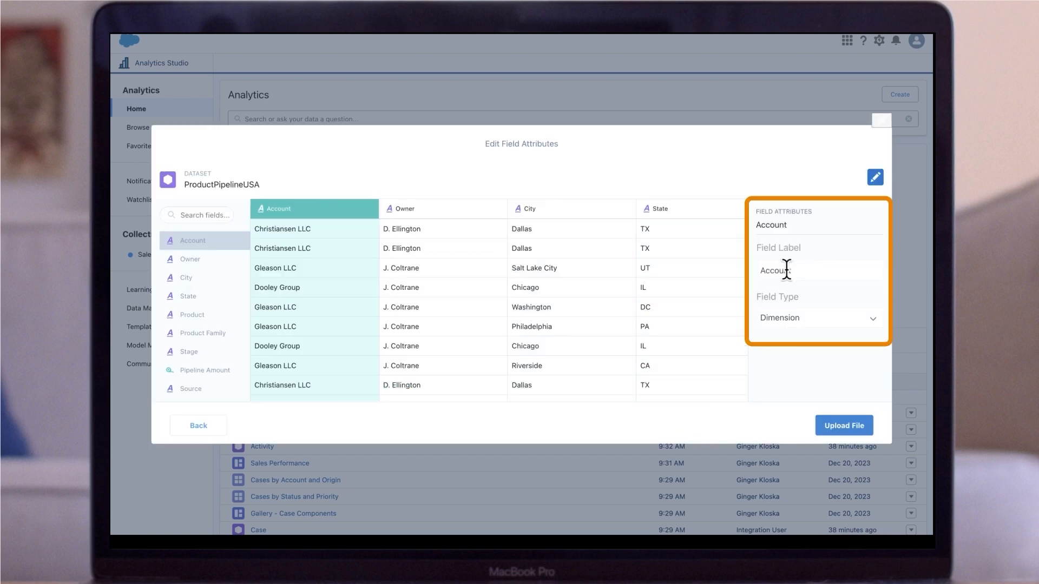
Check the Account field label, upload the file, and view the created ProductPipelineUSA dataset
click(819, 317)
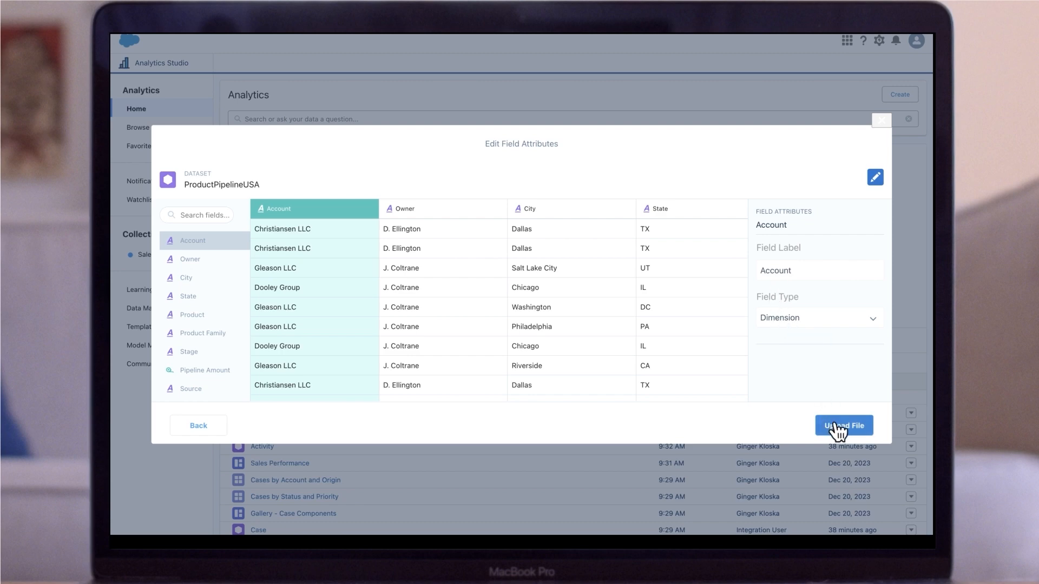
mouse_move(848, 432)
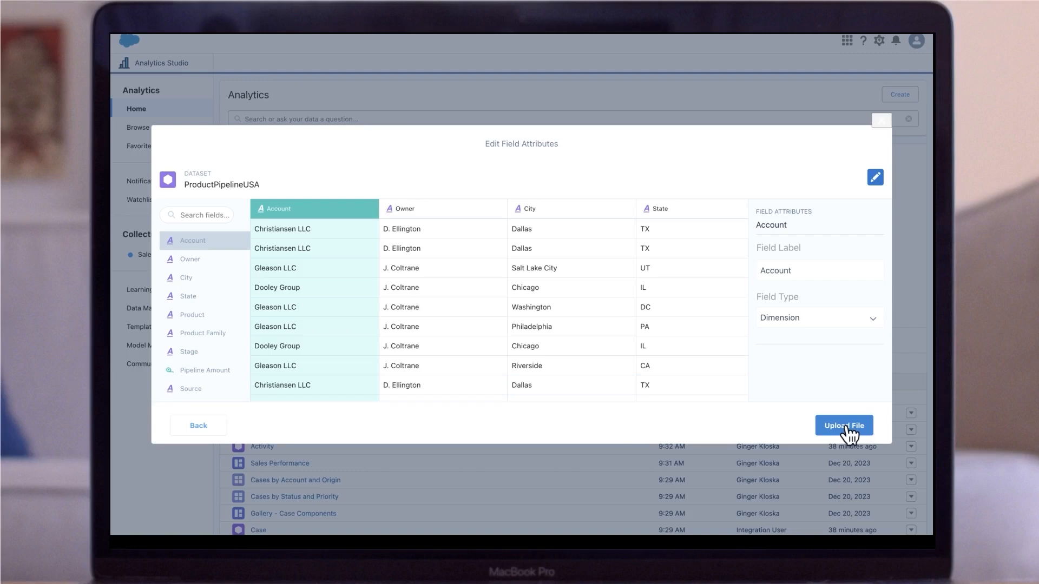
click(844, 425)
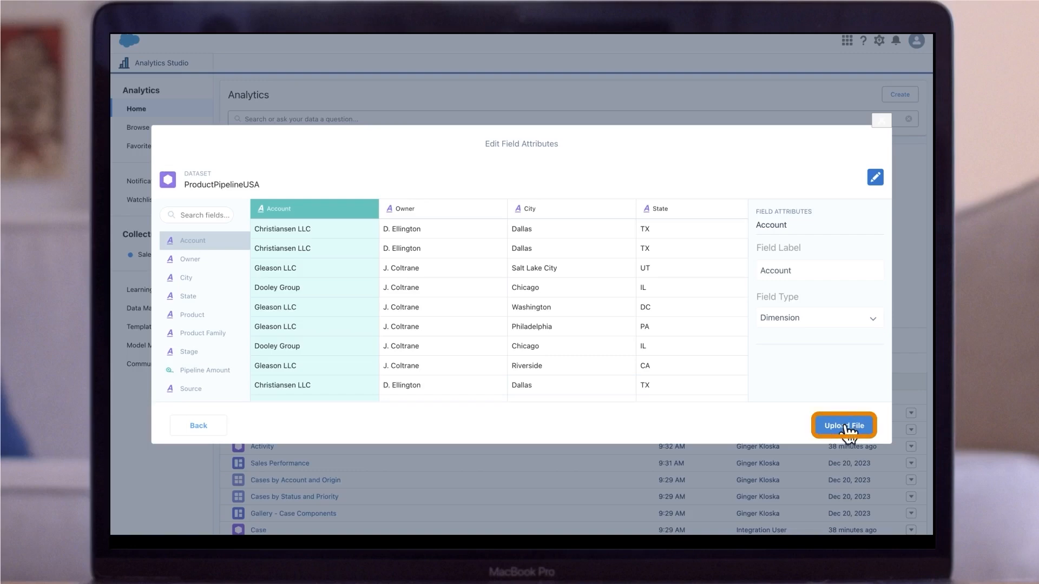
click(843, 425)
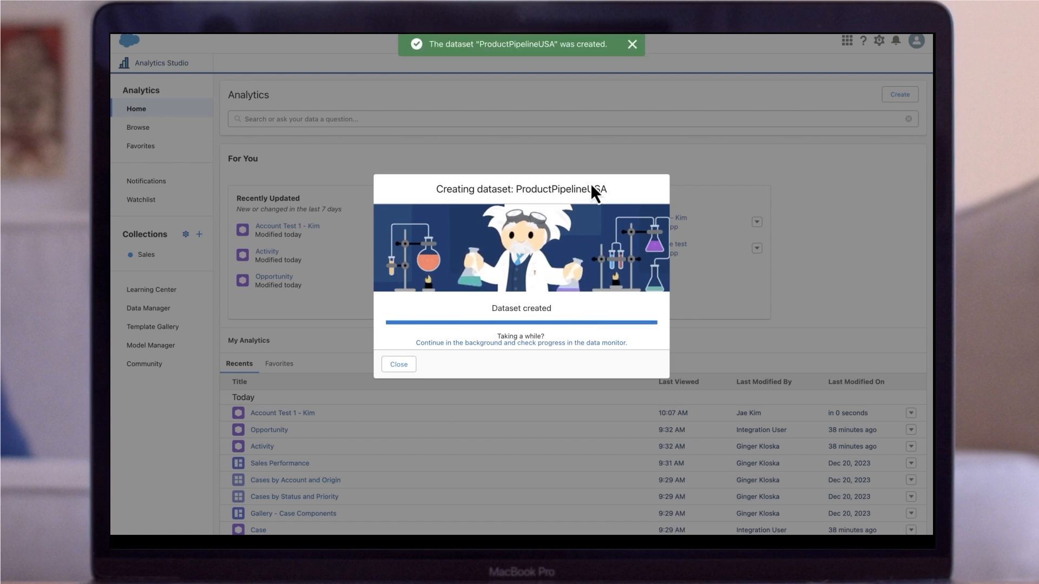
click(398, 363)
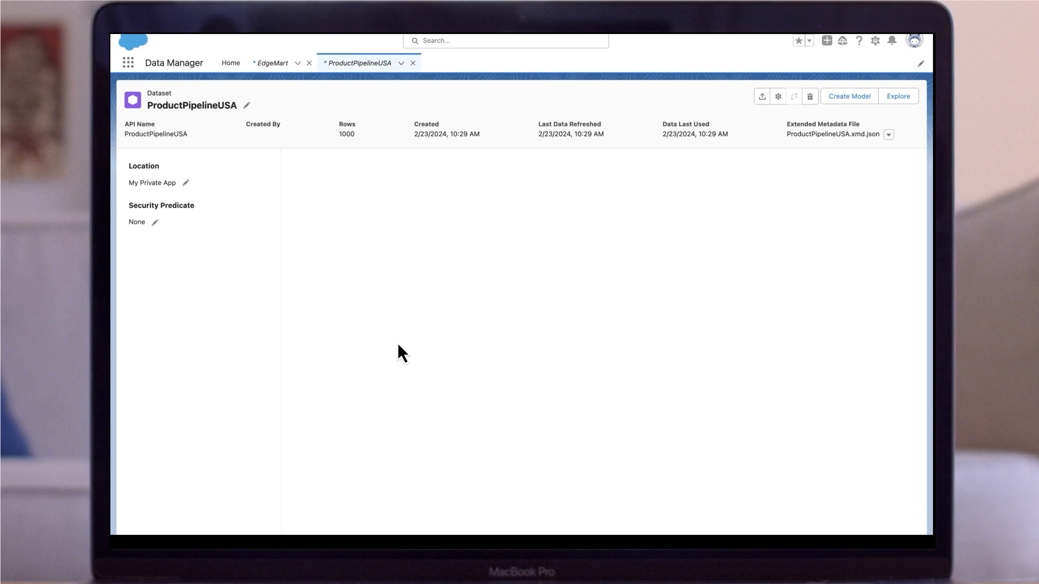
mouse_move(329, 220)
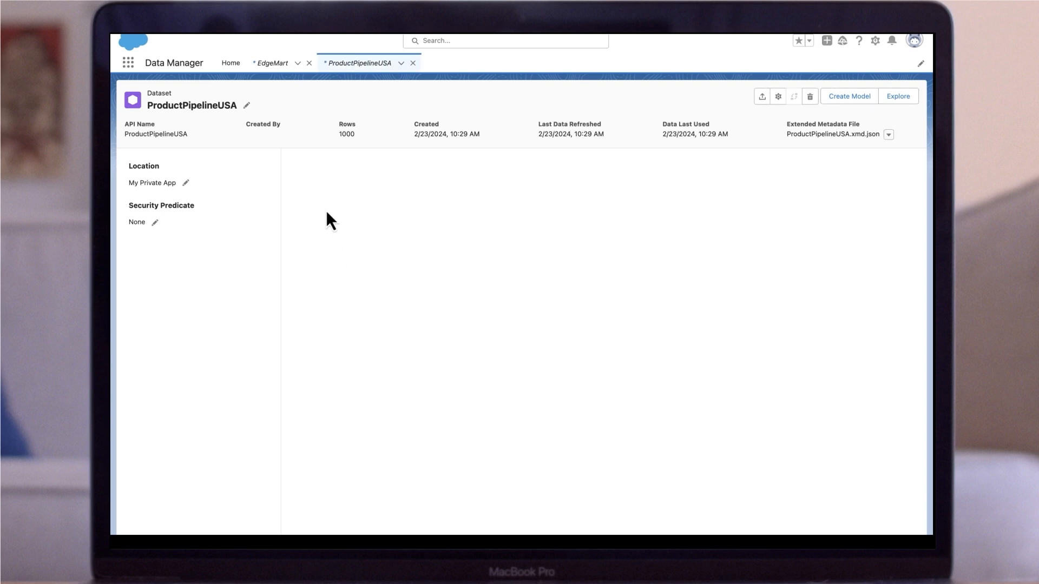
mouse_move(304, 197)
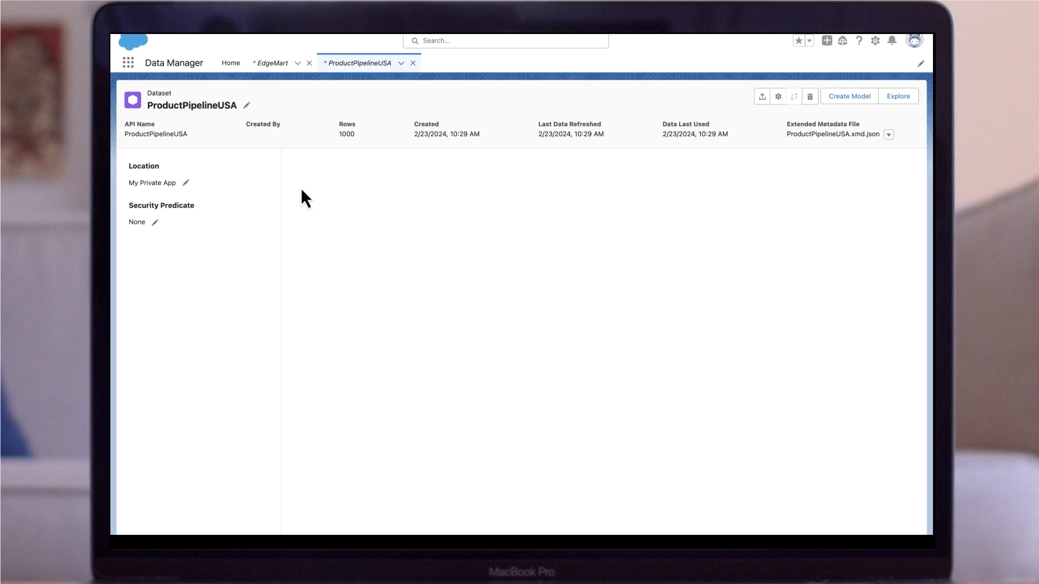
mouse_move(551, 170)
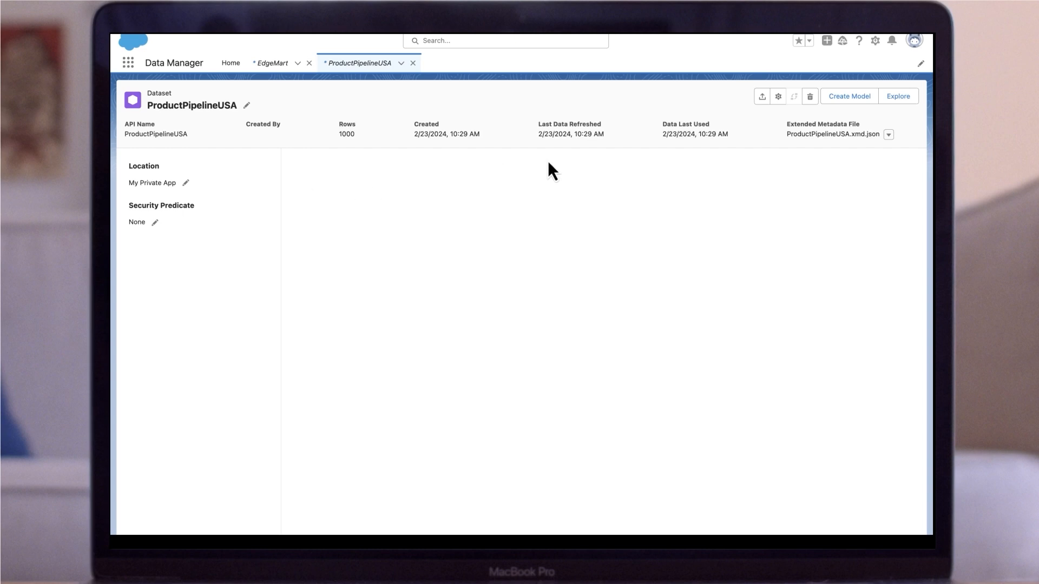
mouse_move(593, 167)
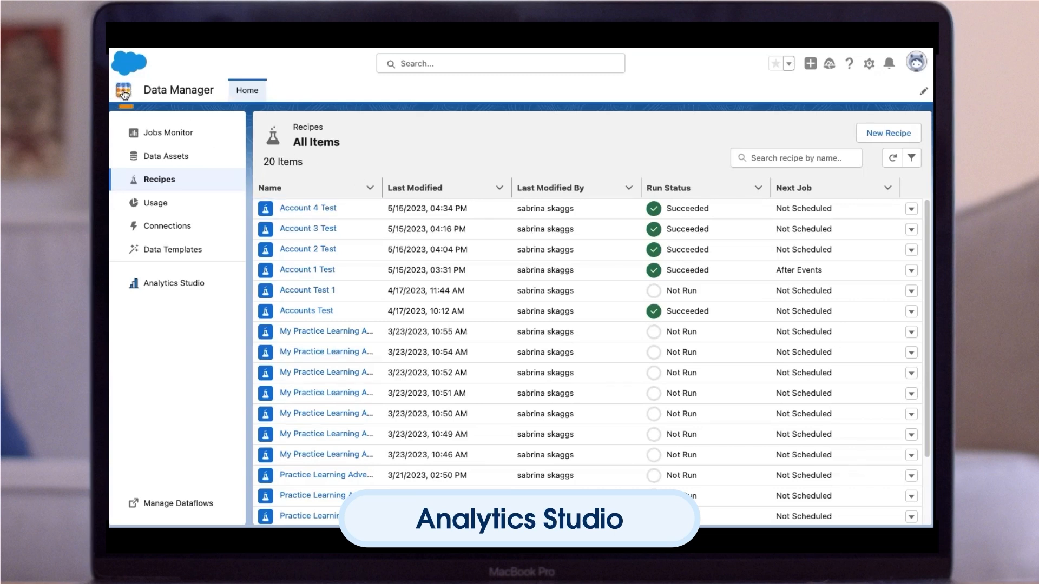
Switch from Data Manager back to the Analytics Studio home page
click(173, 282)
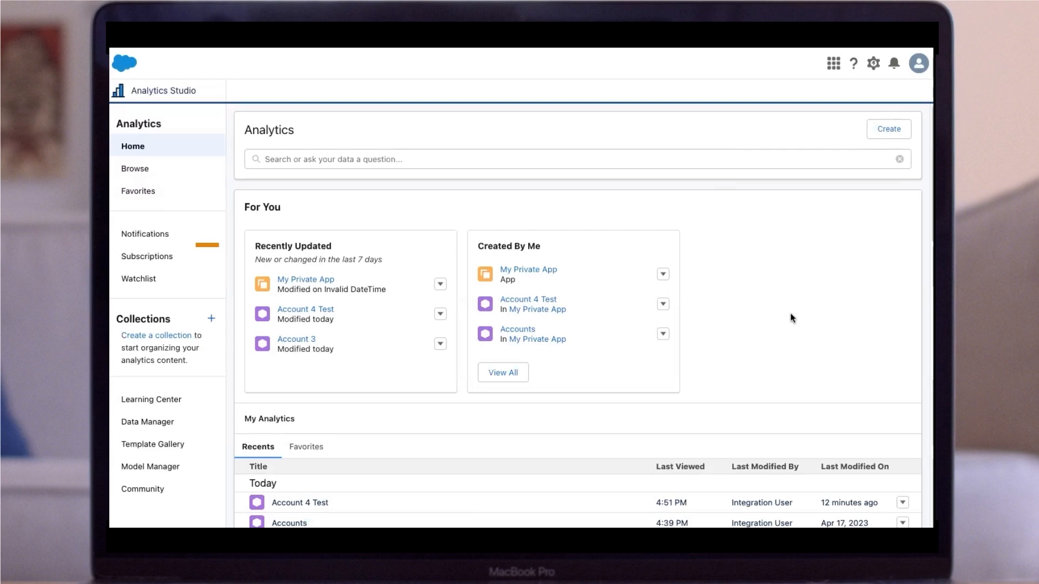
click(146, 234)
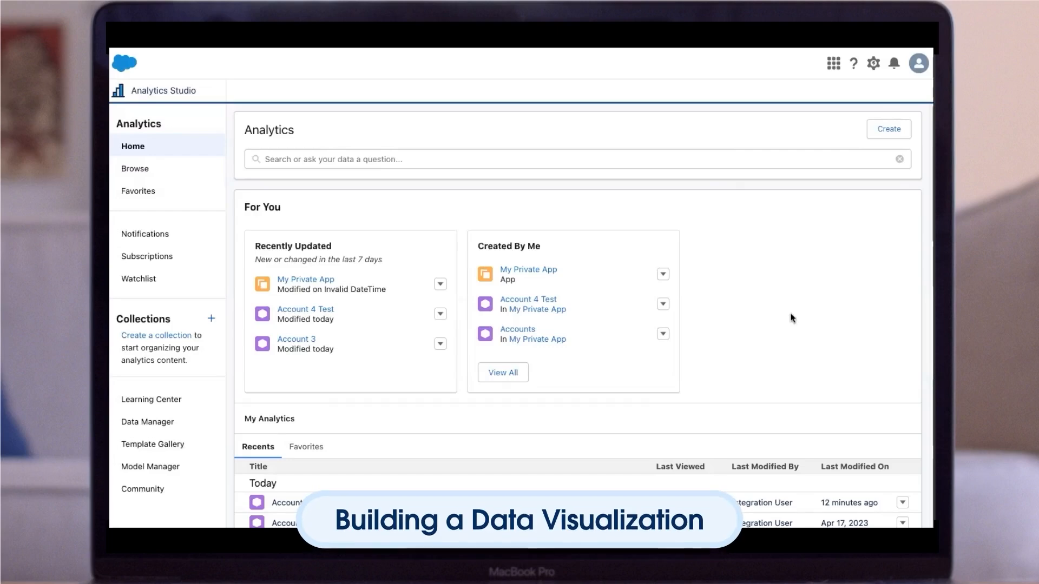
Create a blank dashboard from the Create menu, opening the empty Dashboard Designer
click(887, 129)
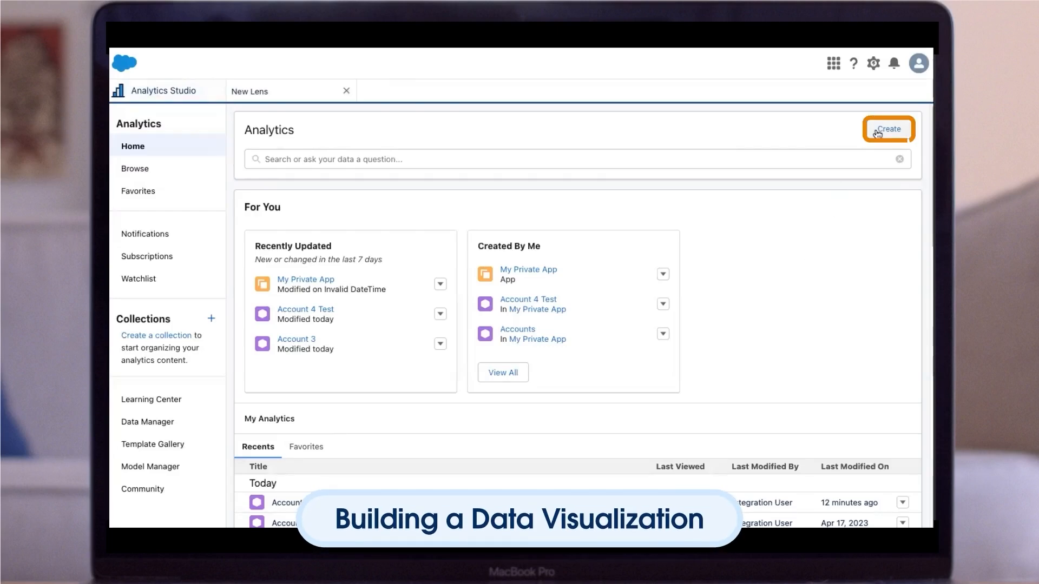
click(887, 129)
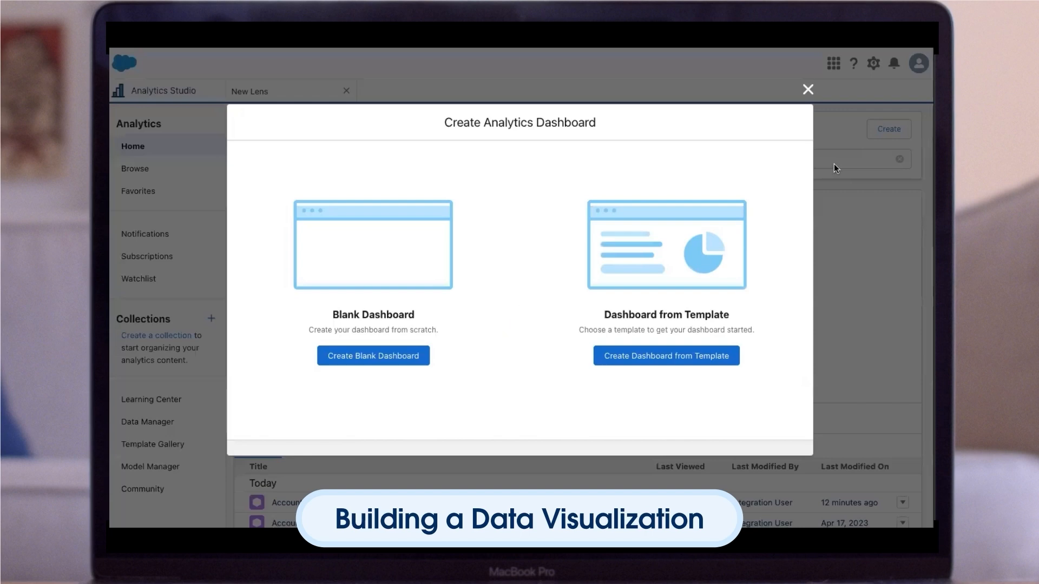
mouse_move(613, 203)
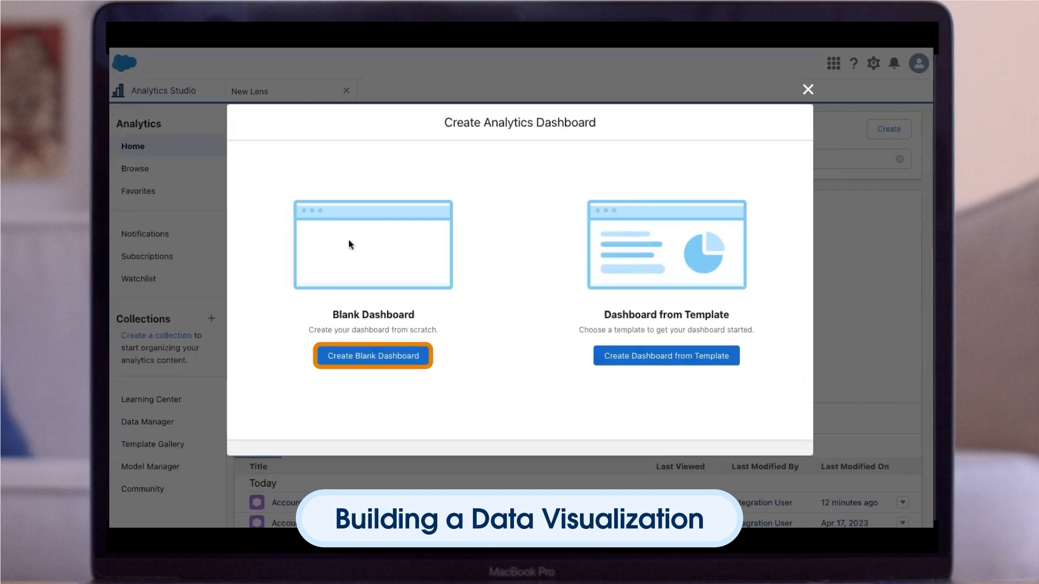
click(372, 356)
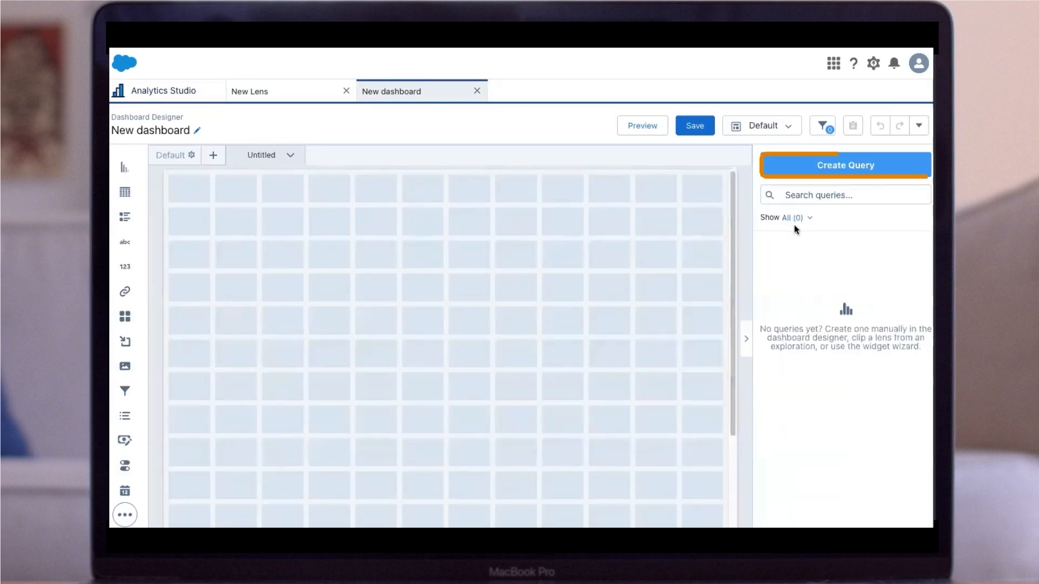
Start a new query using the Account 4 Test dataset as its source
click(844, 165)
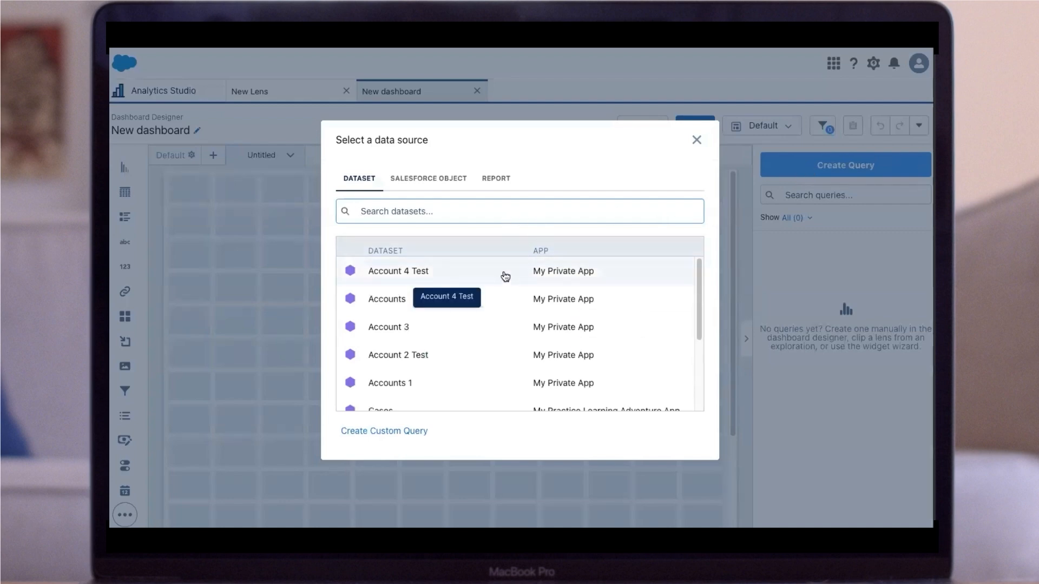
click(399, 271)
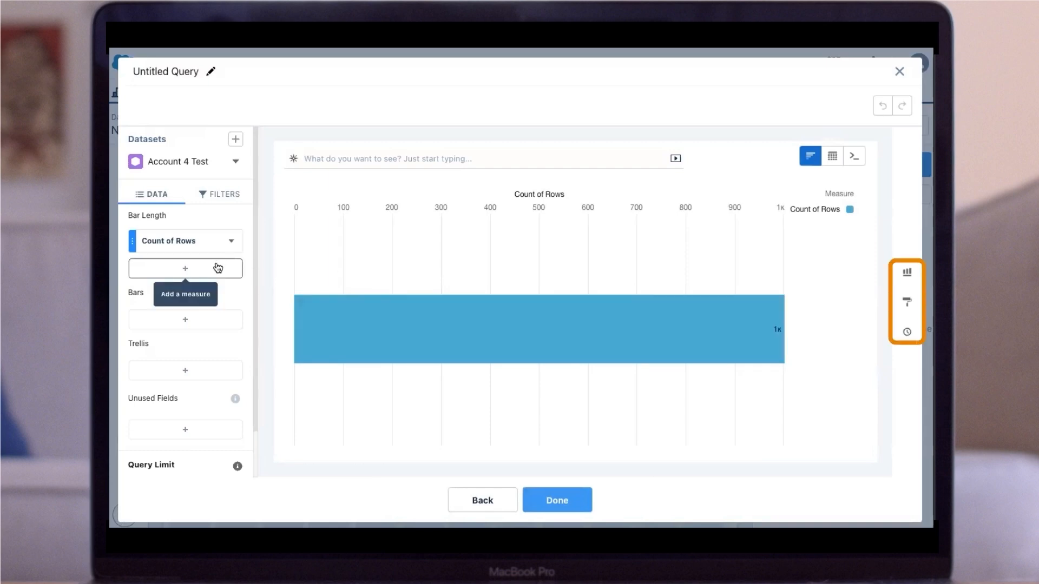
mouse_move(224, 296)
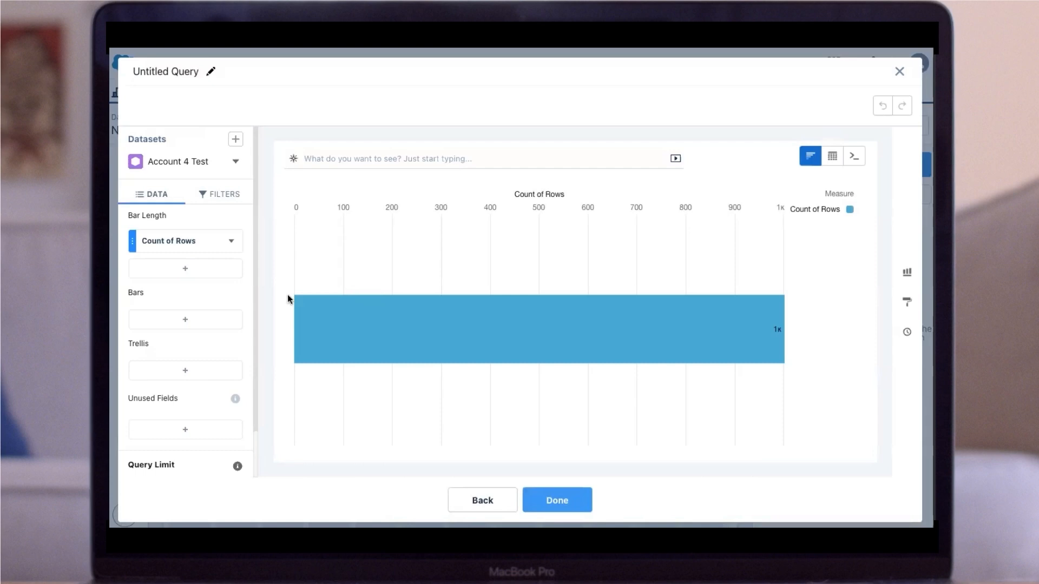
mouse_move(907, 305)
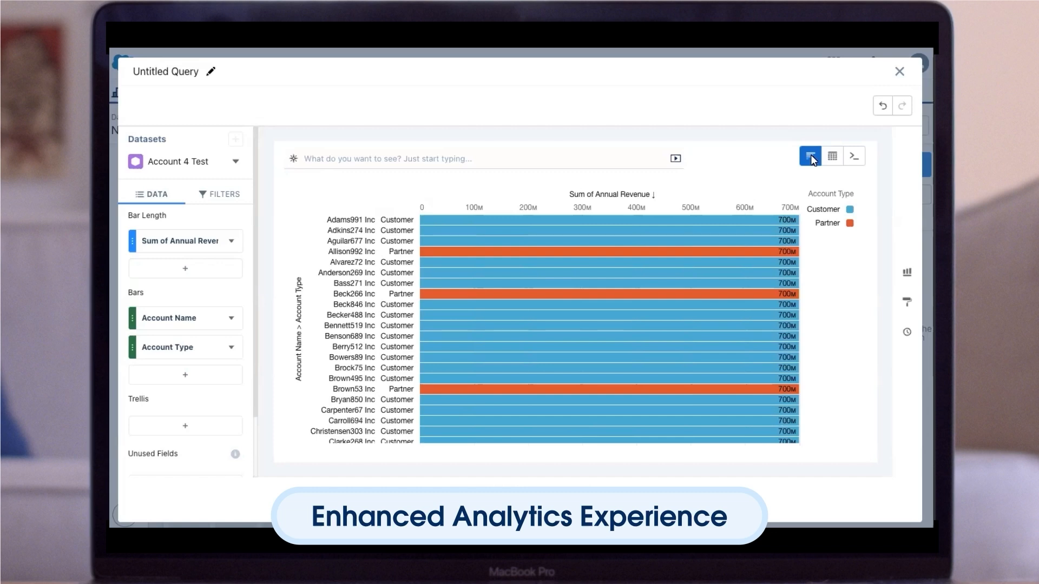
mouse_move(833, 157)
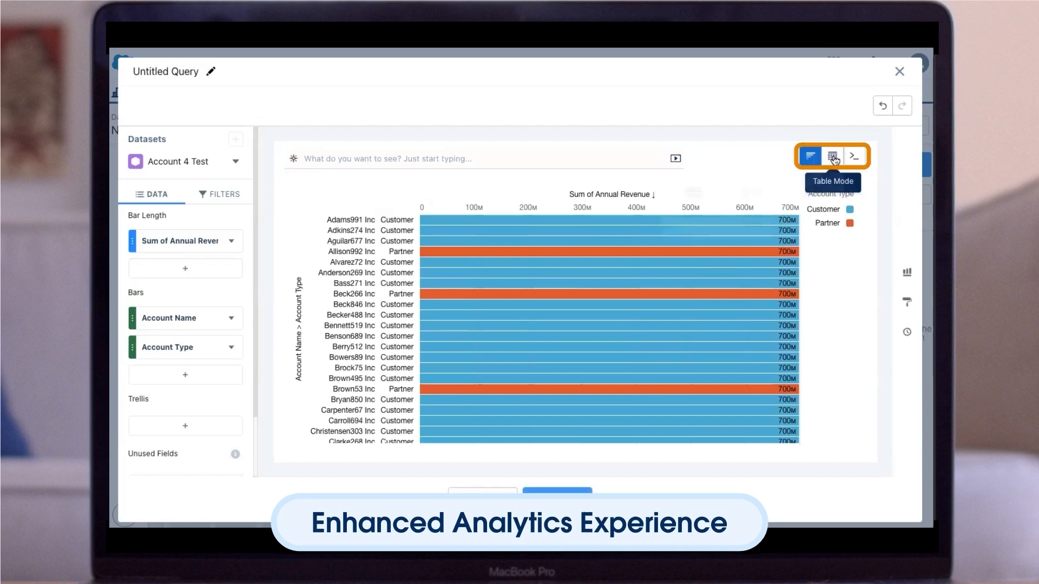
Review table, suggested charts and formatting, revert via History to the blue version, and finish
click(831, 157)
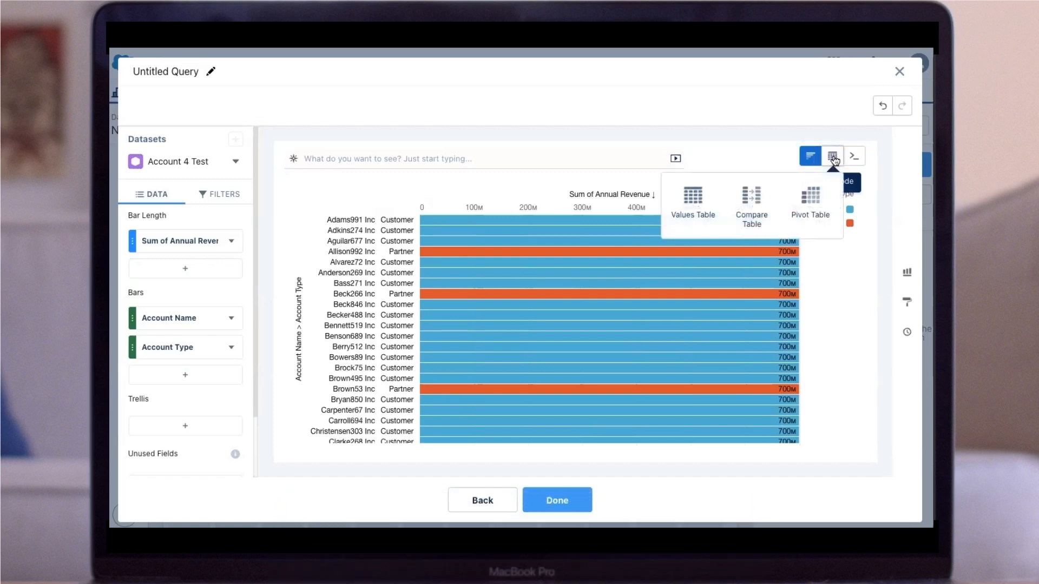
mouse_move(855, 156)
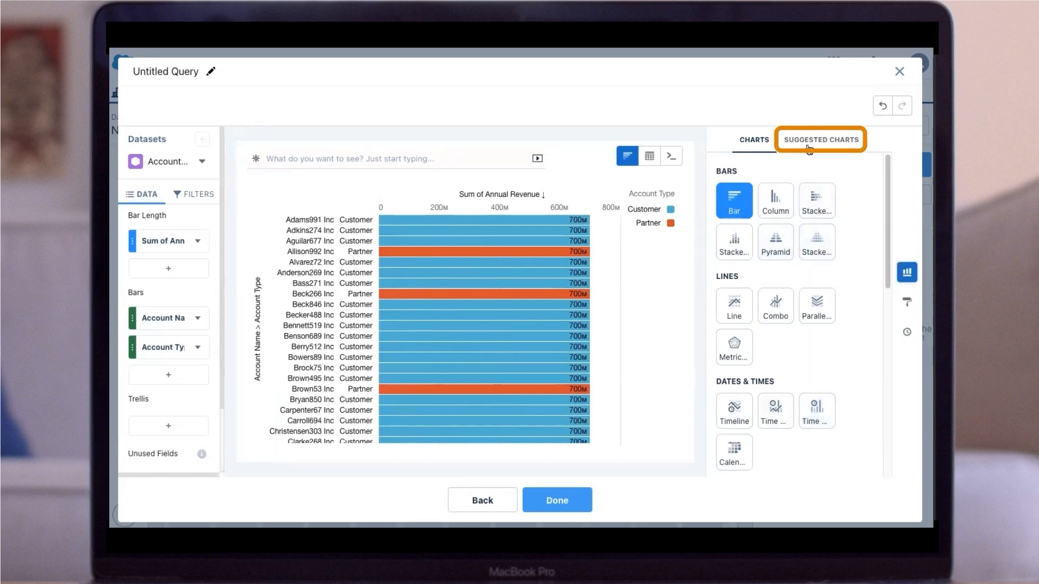
click(820, 140)
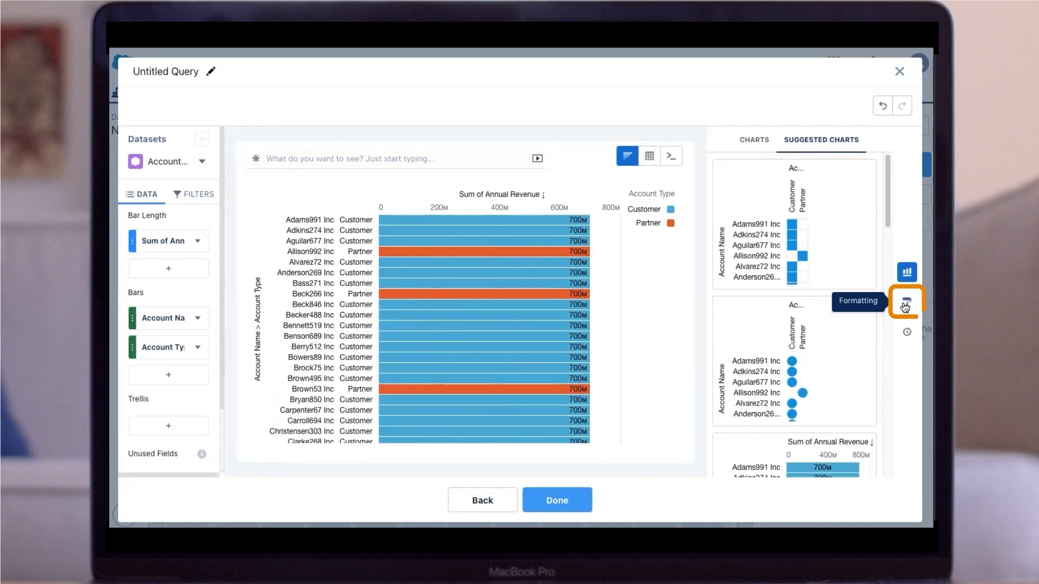
click(904, 302)
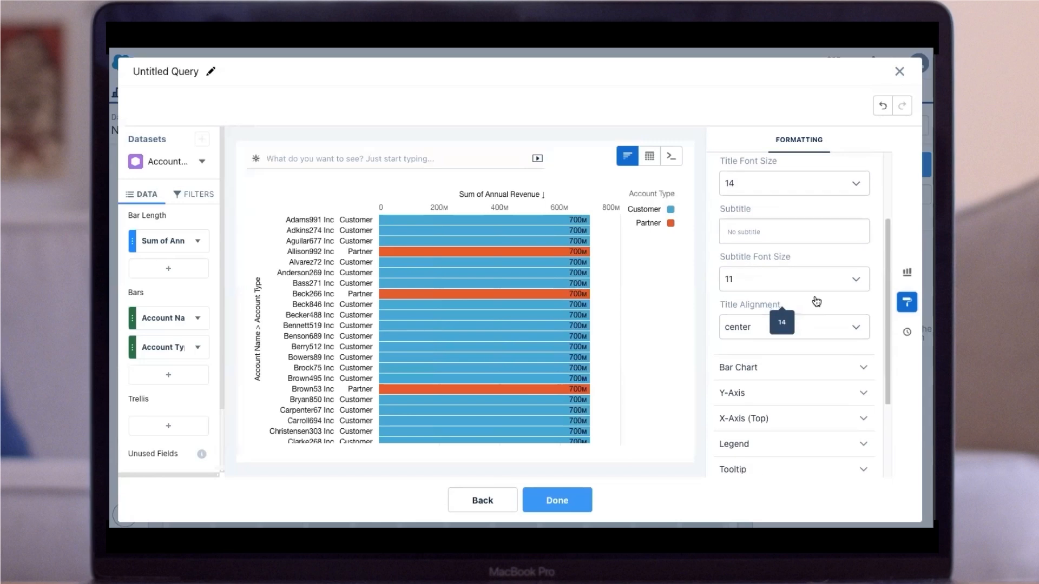
click(906, 332)
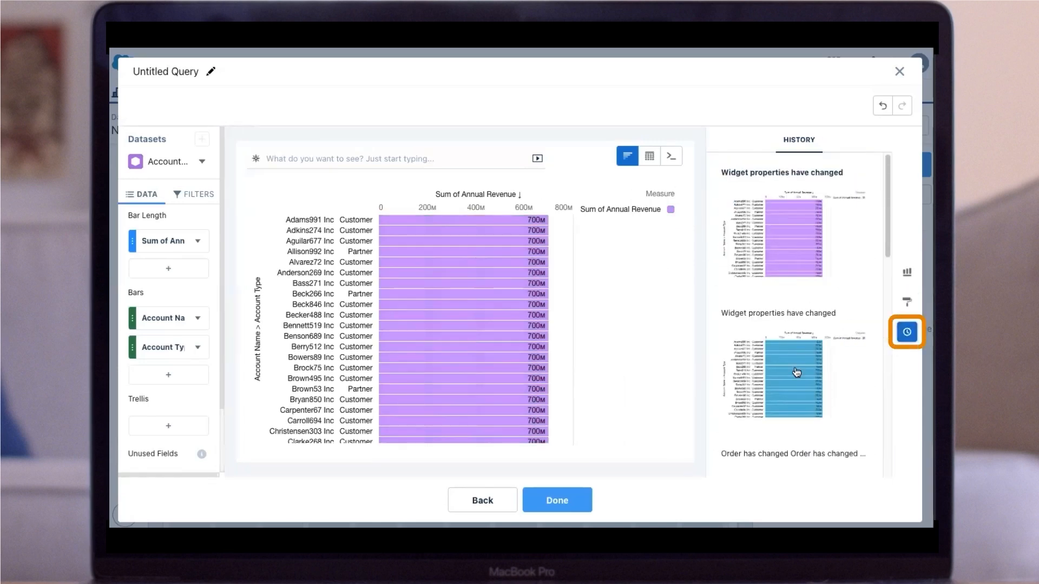
click(798, 372)
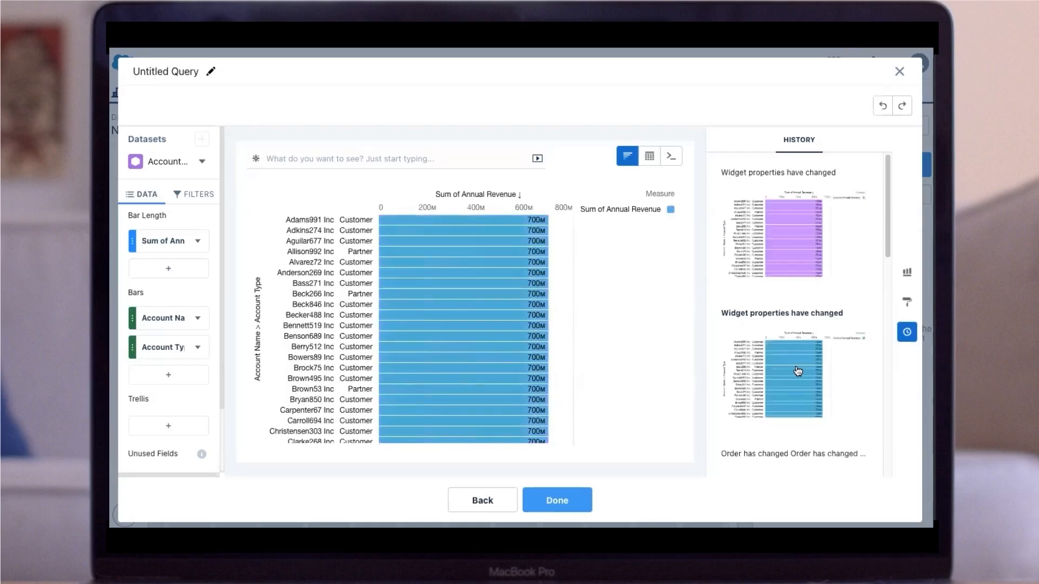
click(556, 500)
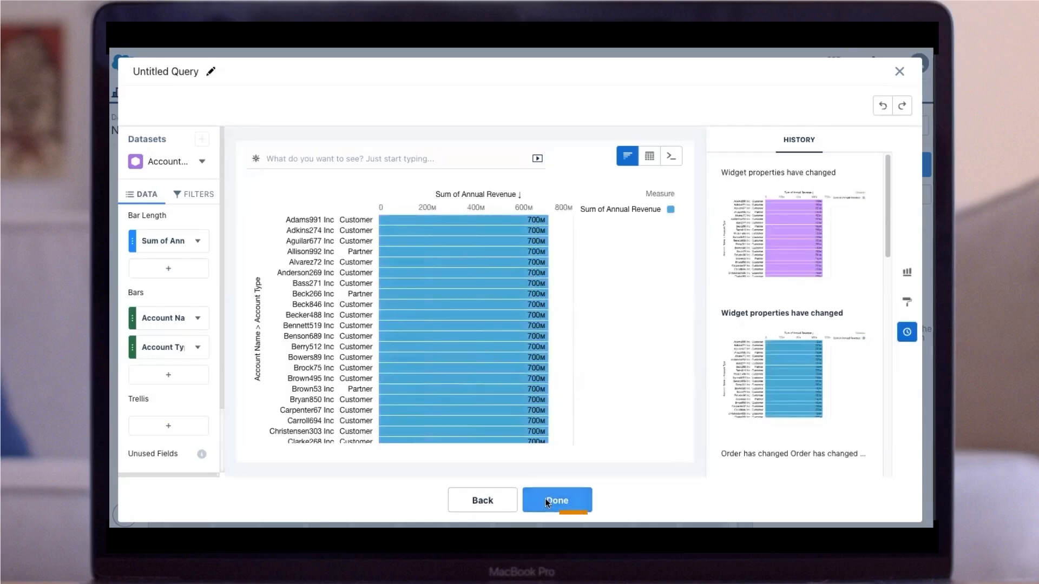
Drag the lens_2 revenue chart onto the canvas and enlarge the widget
click(556, 500)
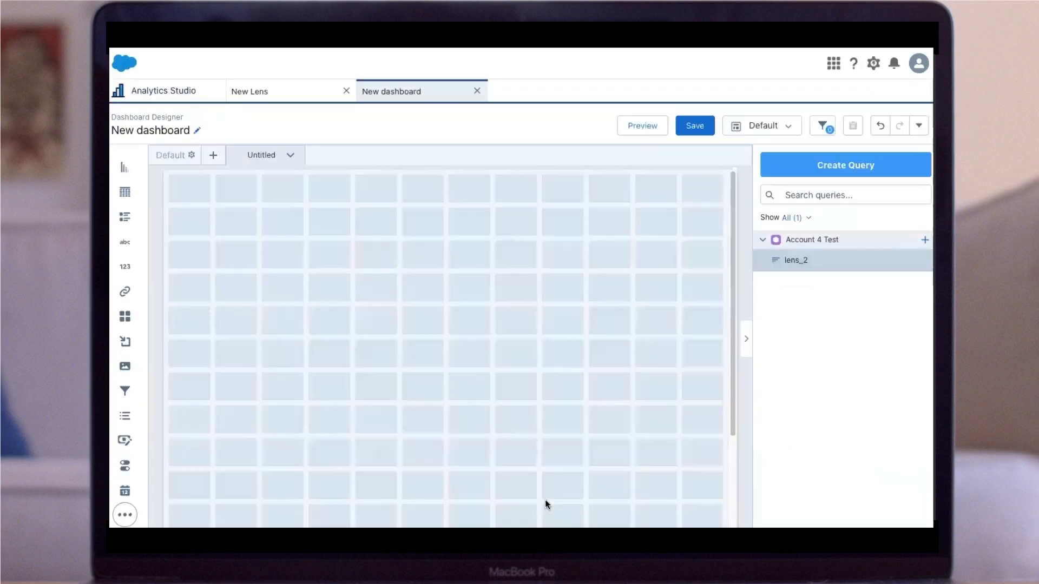
drag(796, 260, 562, 255)
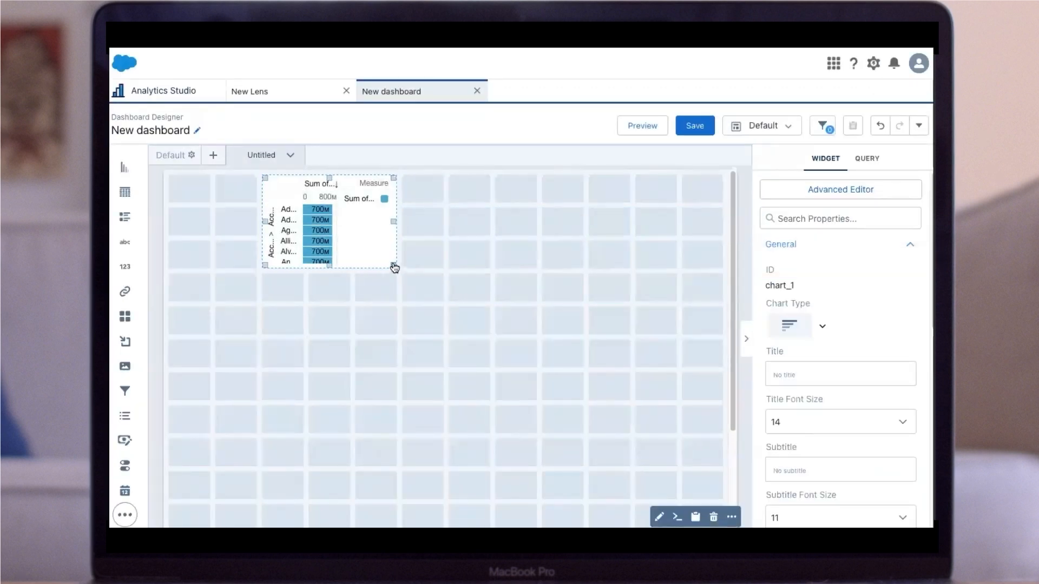
click(866, 158)
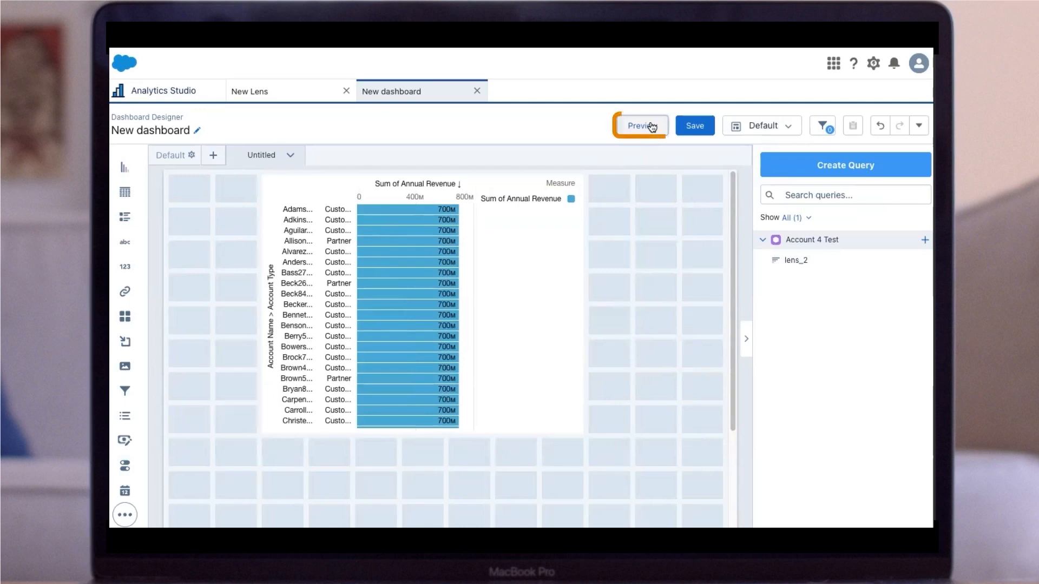
Preview the dashboard and save it as 'Amazing Dashboard'
click(638, 126)
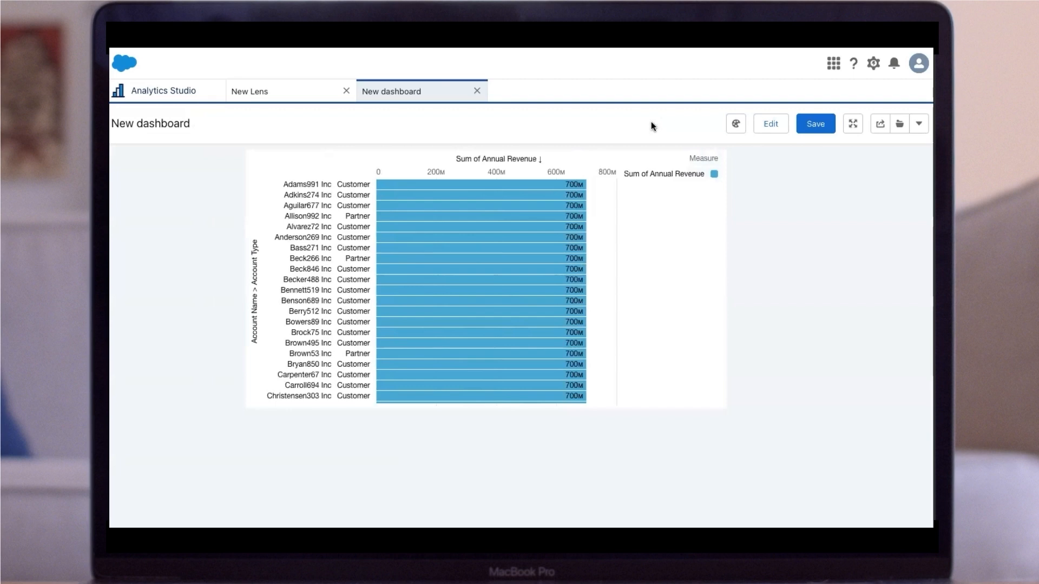
click(815, 123)
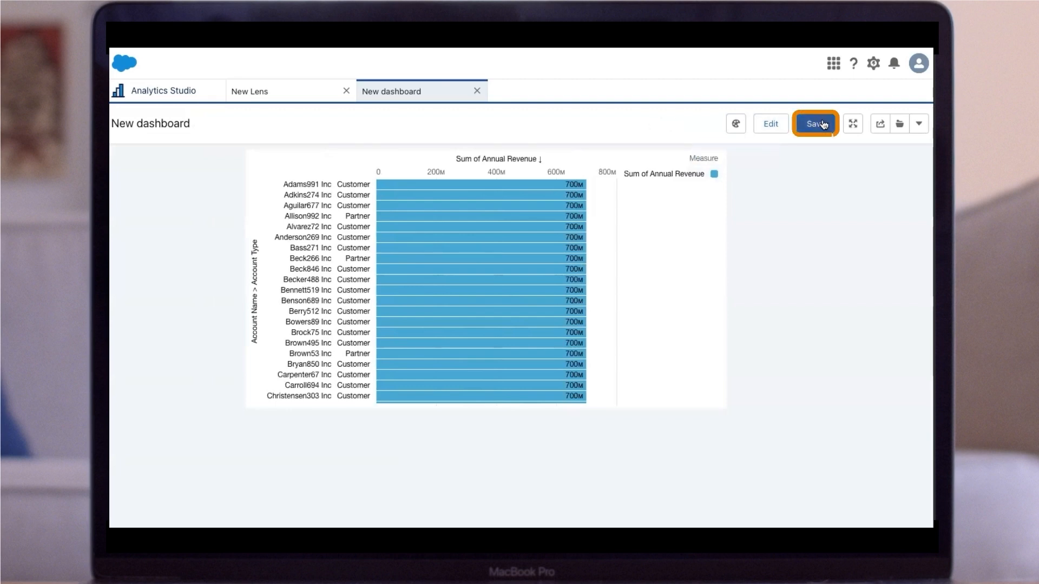
click(814, 124)
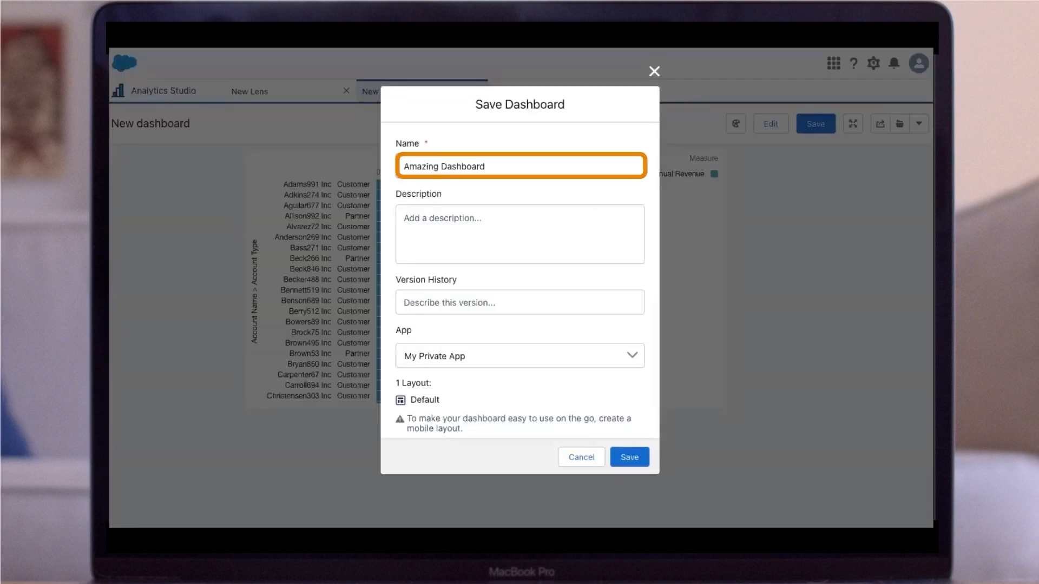
click(628, 457)
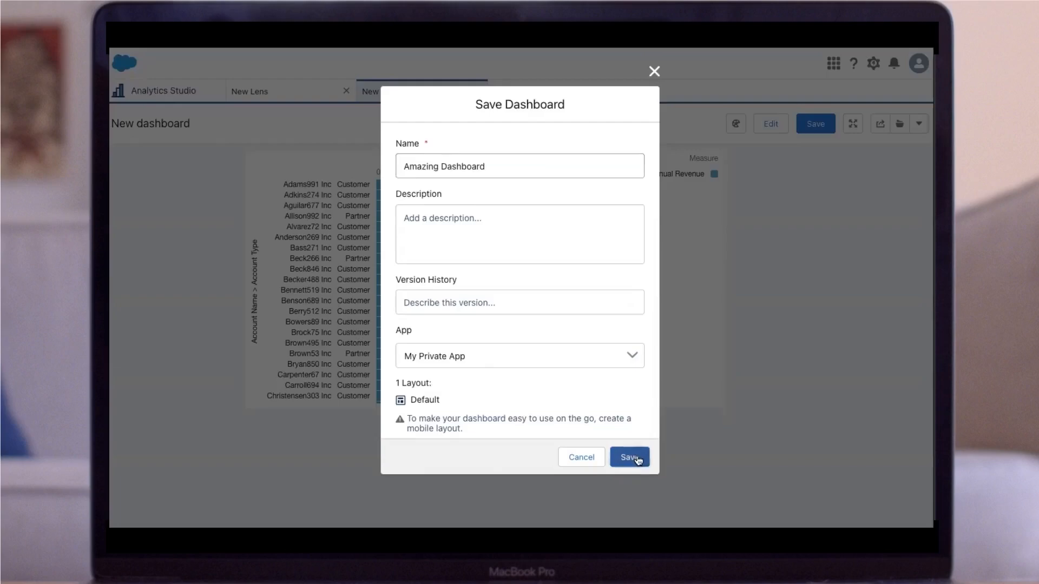
click(628, 457)
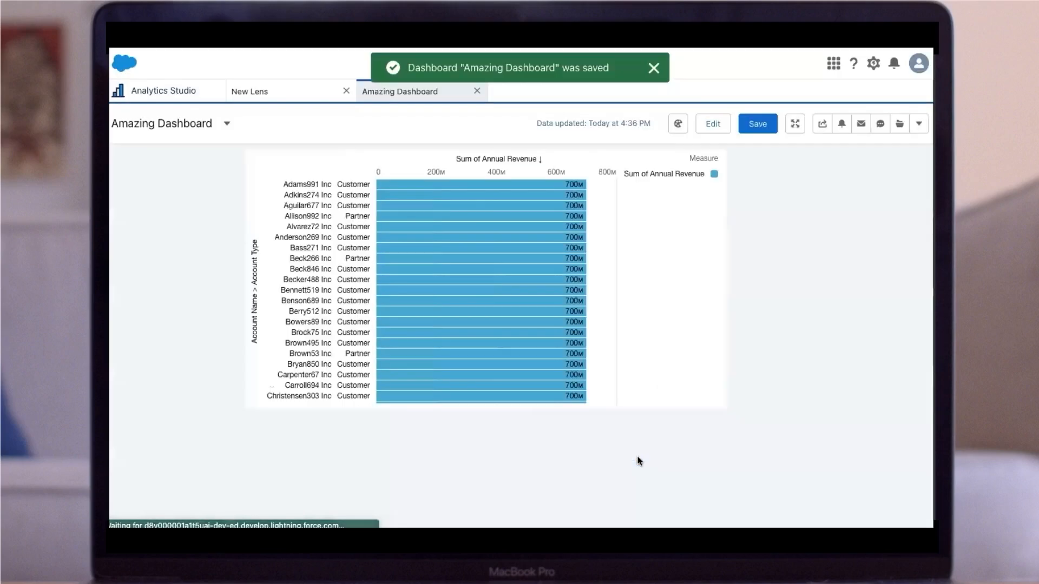